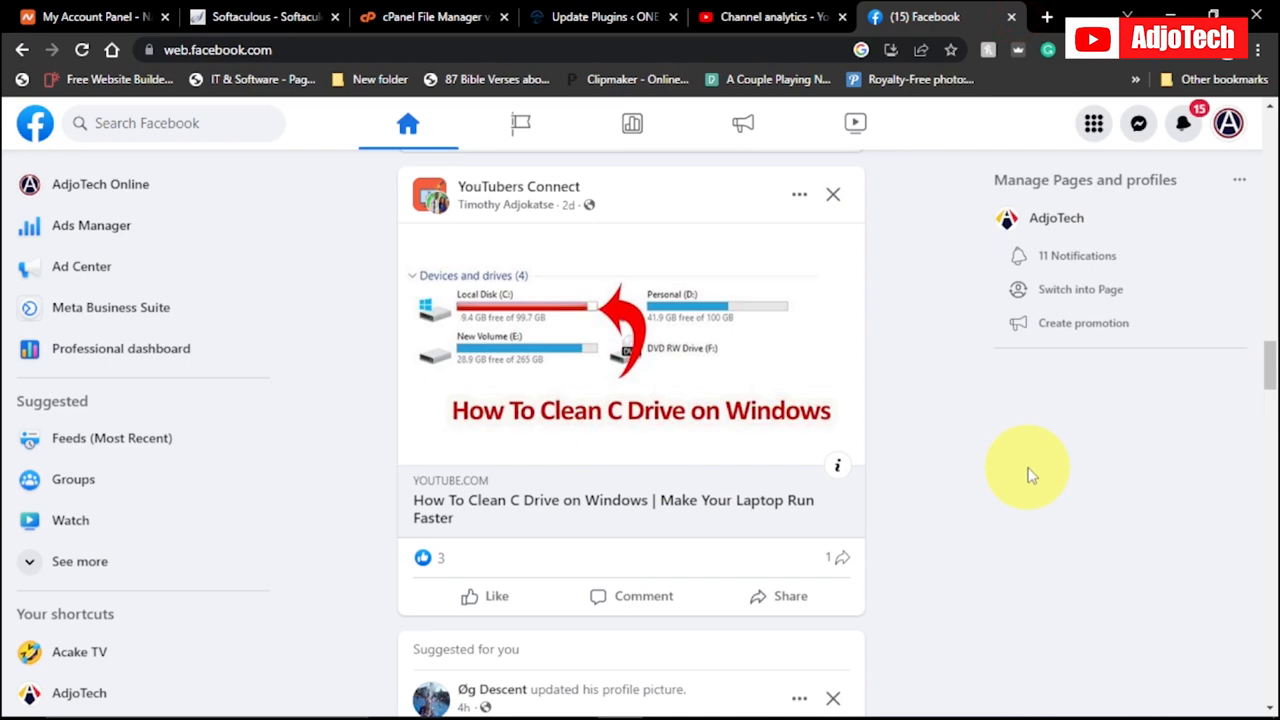
# Go to the AdjoTech Online page from the sidebar and head into its Manage Page settings.
pyautogui.scroll(-3)
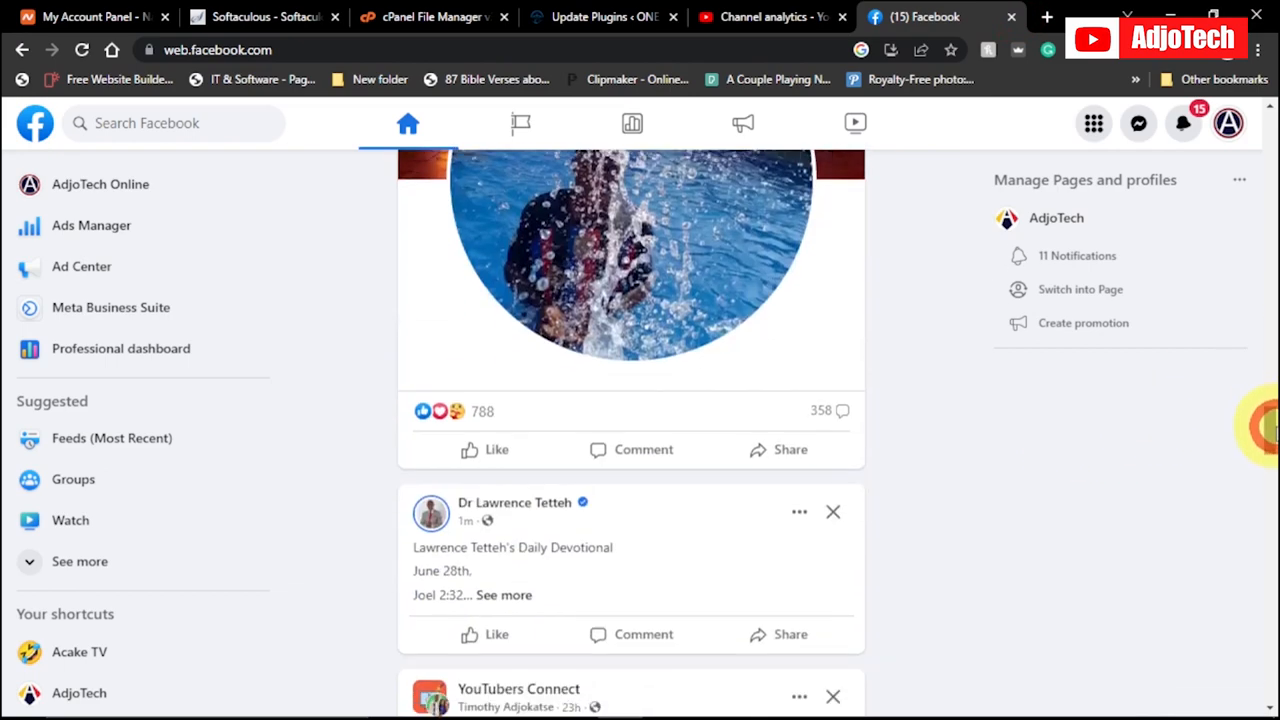
pyautogui.scroll(-3)
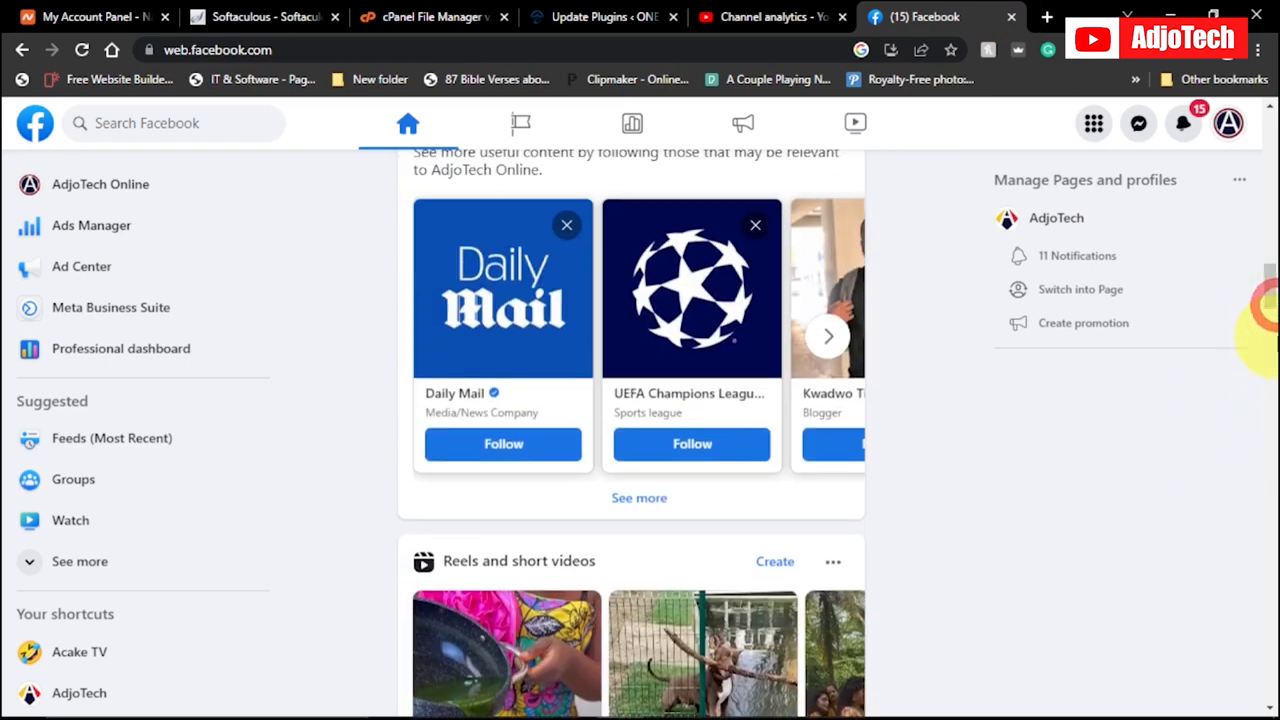
pyautogui.moveTo(100, 184)
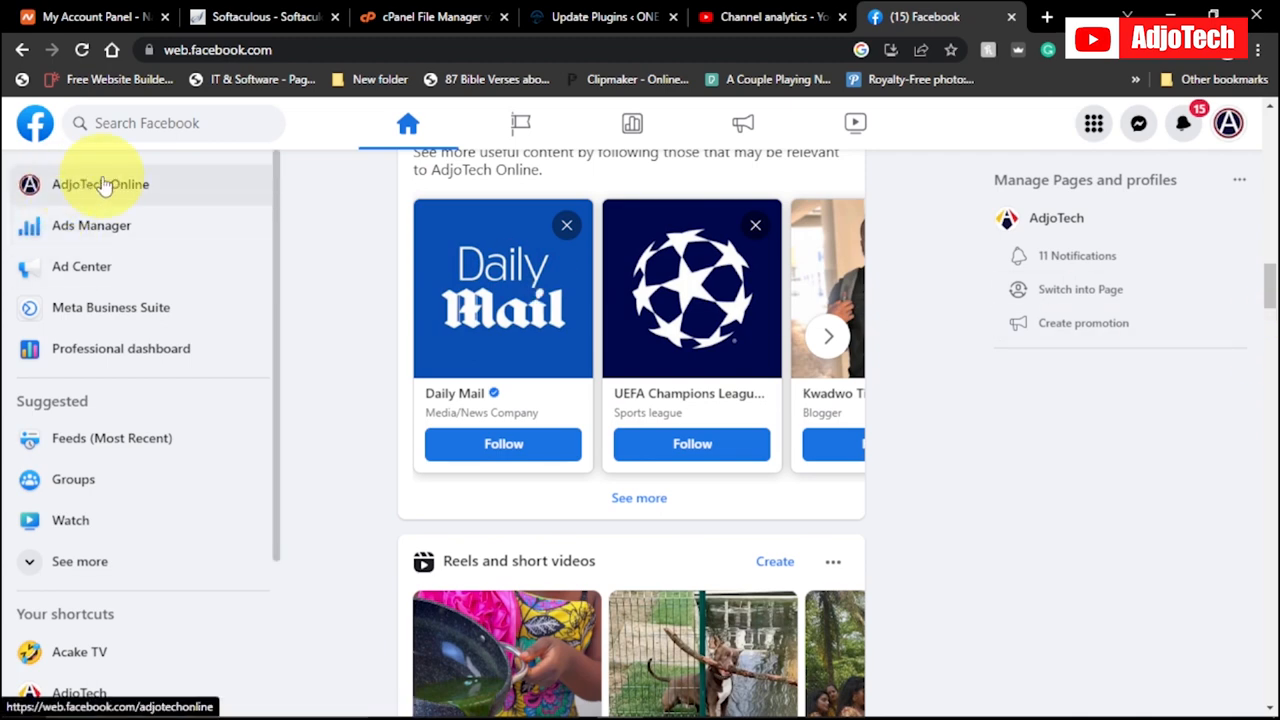
pyautogui.click(100, 184)
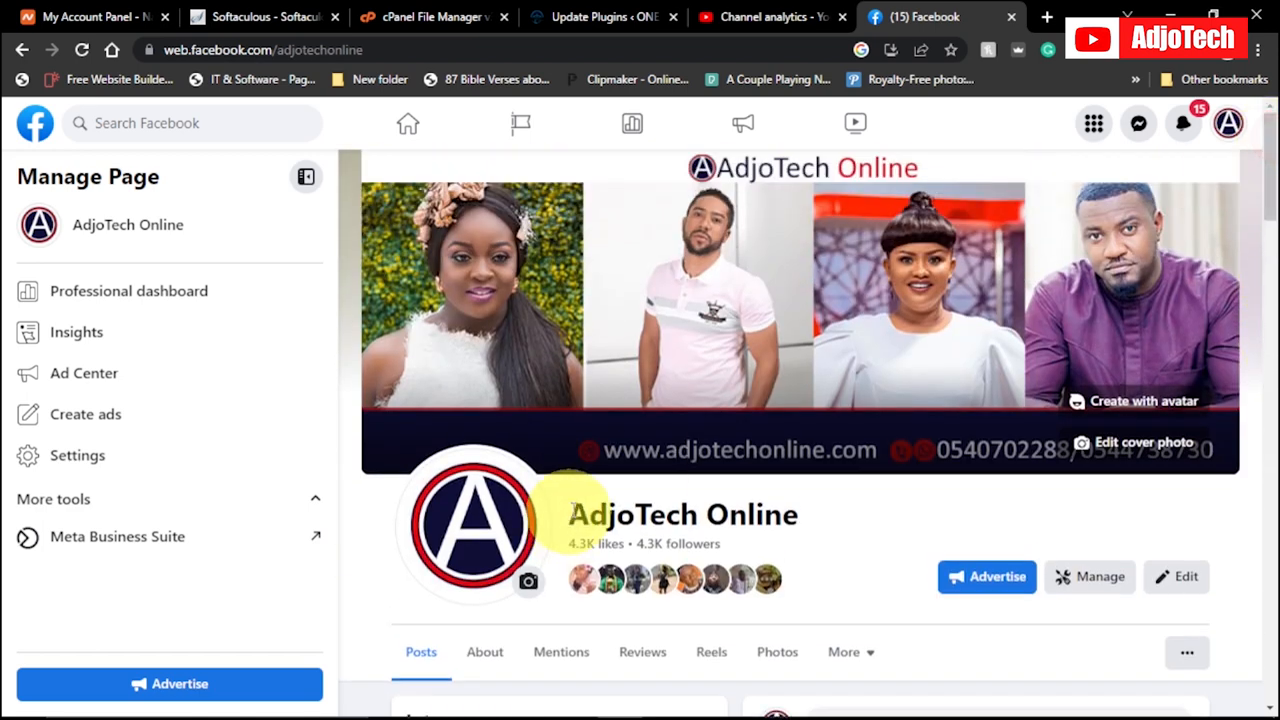
pyautogui.doubleClick(682, 516)
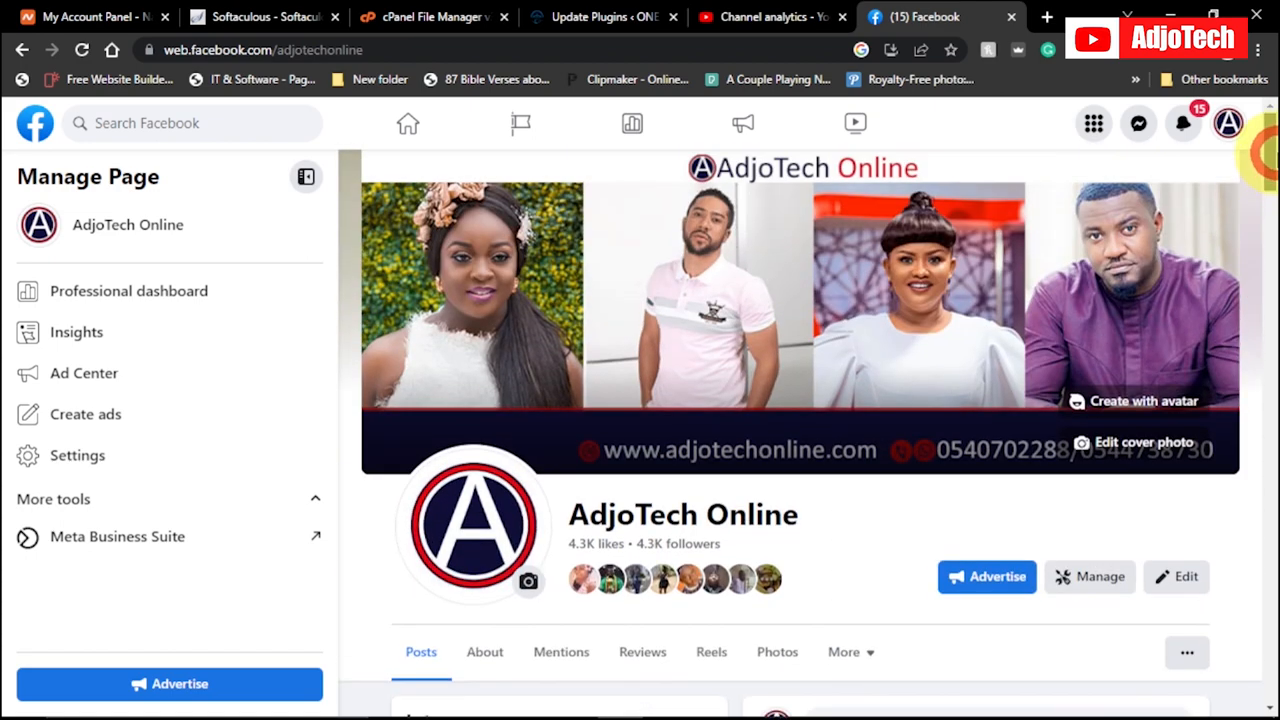
pyautogui.moveTo(76, 456)
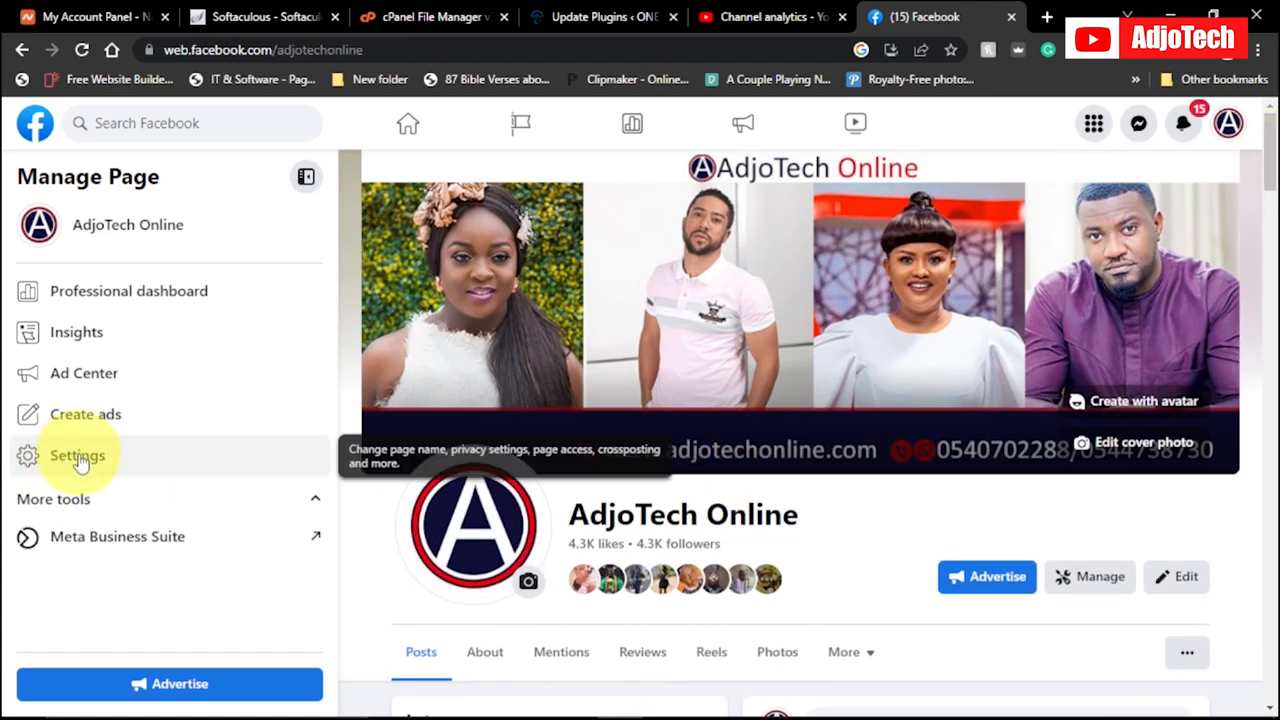
pyautogui.click(88, 470)
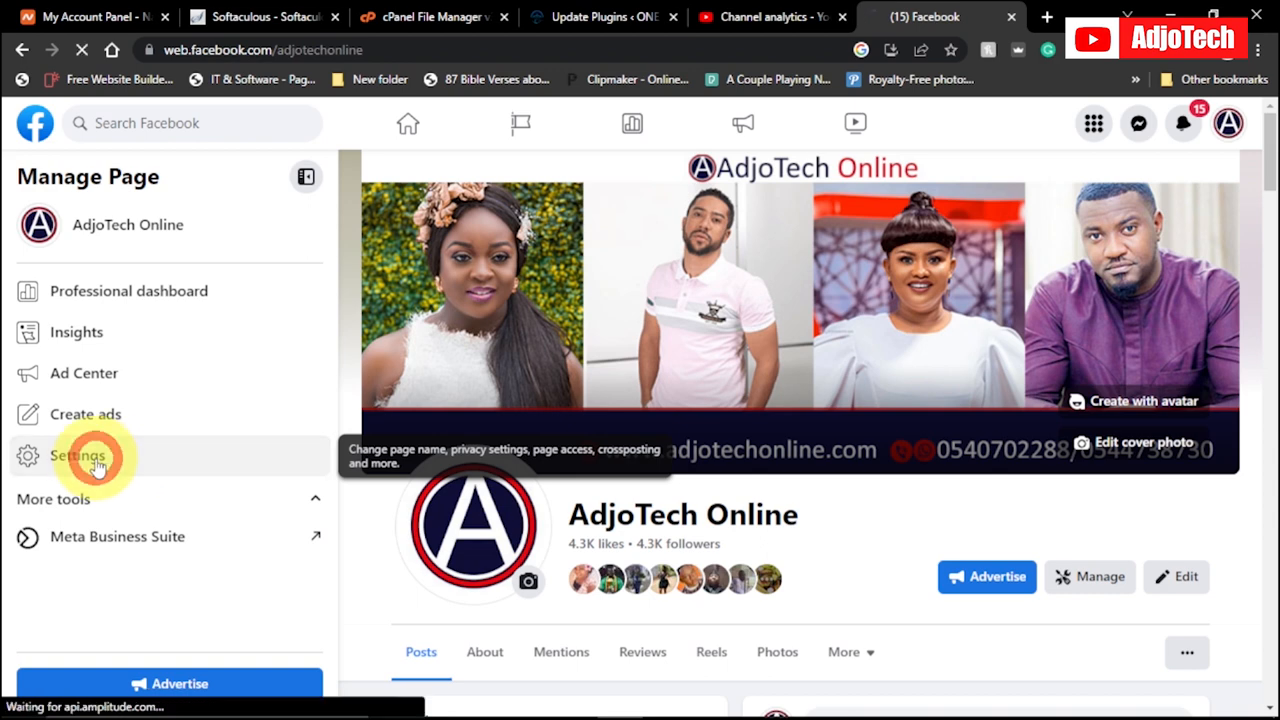
# Show the General Page settings listing the AdjoTech Online name and username.
pyautogui.click(80, 456)
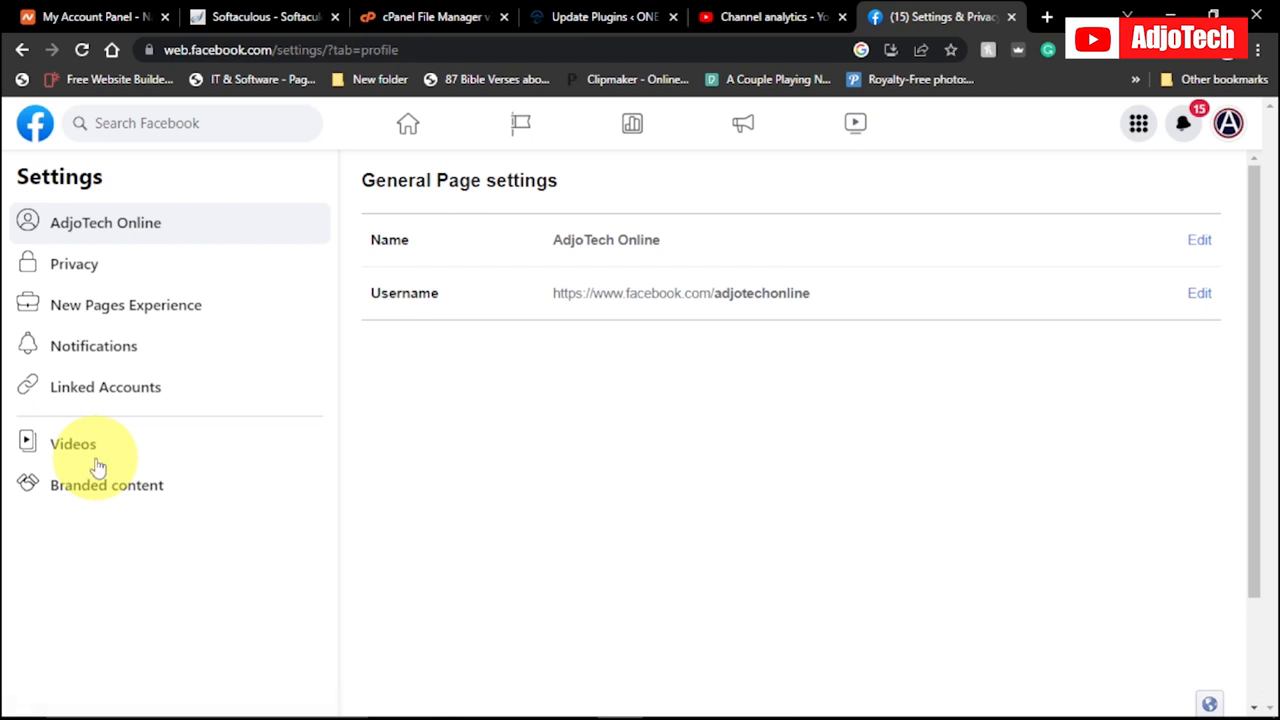
pyautogui.moveTo(324, 332)
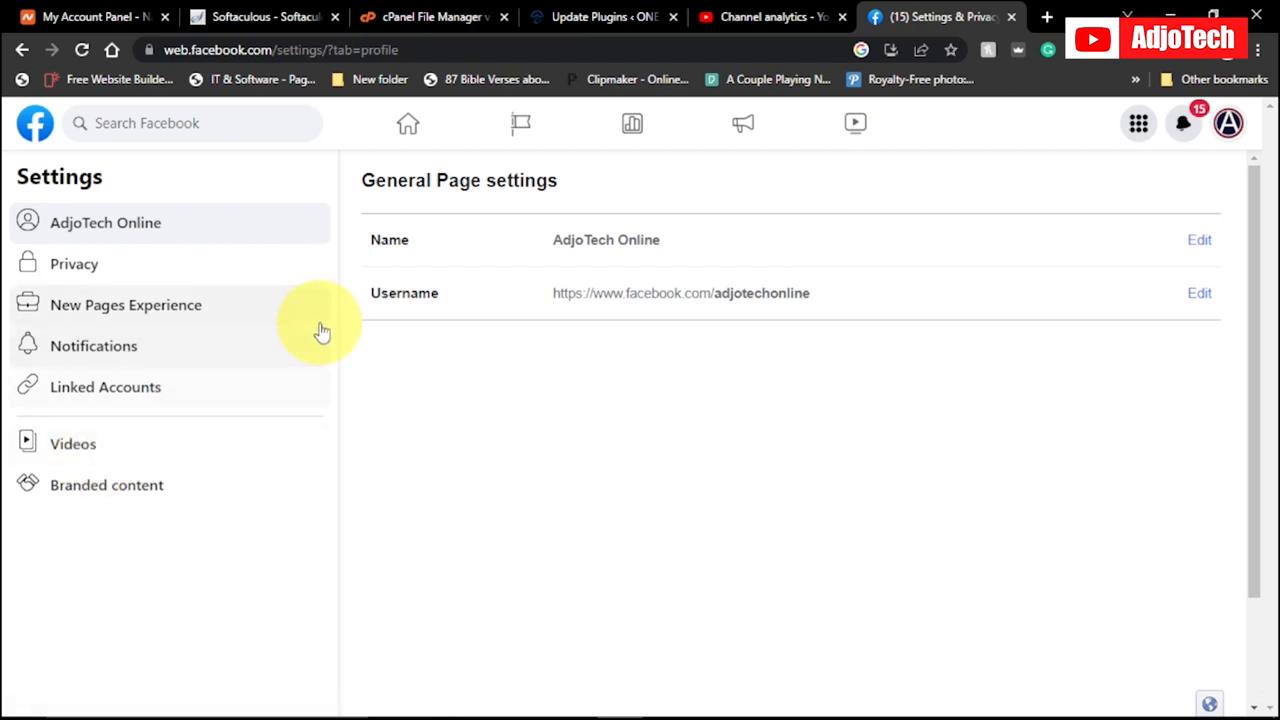
pyautogui.moveTo(400, 180)
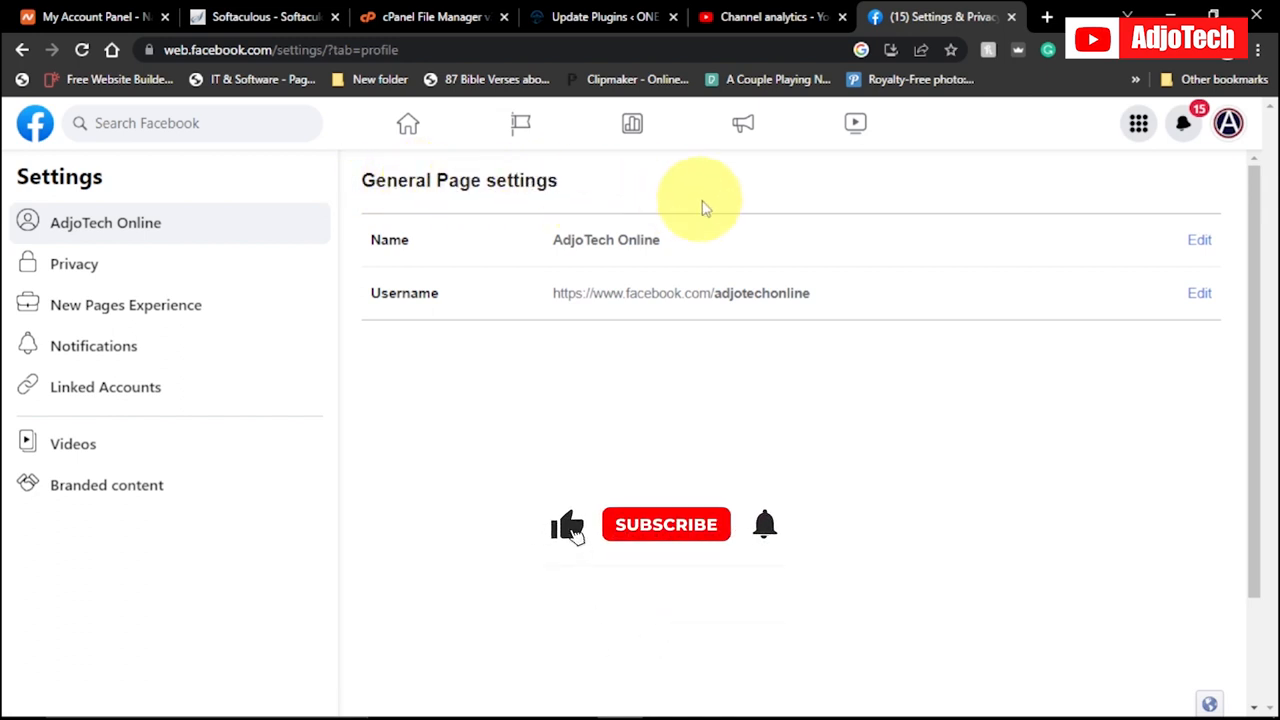
pyautogui.click(666, 524)
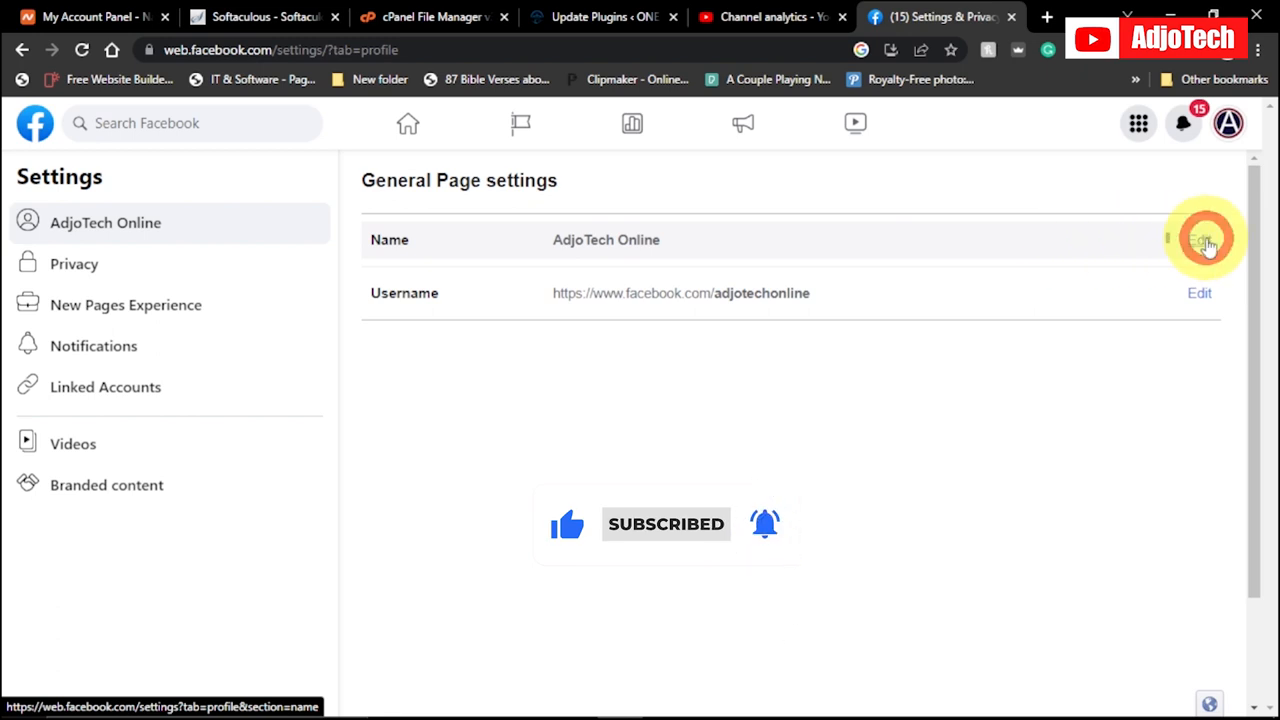
# Replace the page name AdjoTech Online with 'Viral GH' in the Name field.
pyautogui.click(1200, 240)
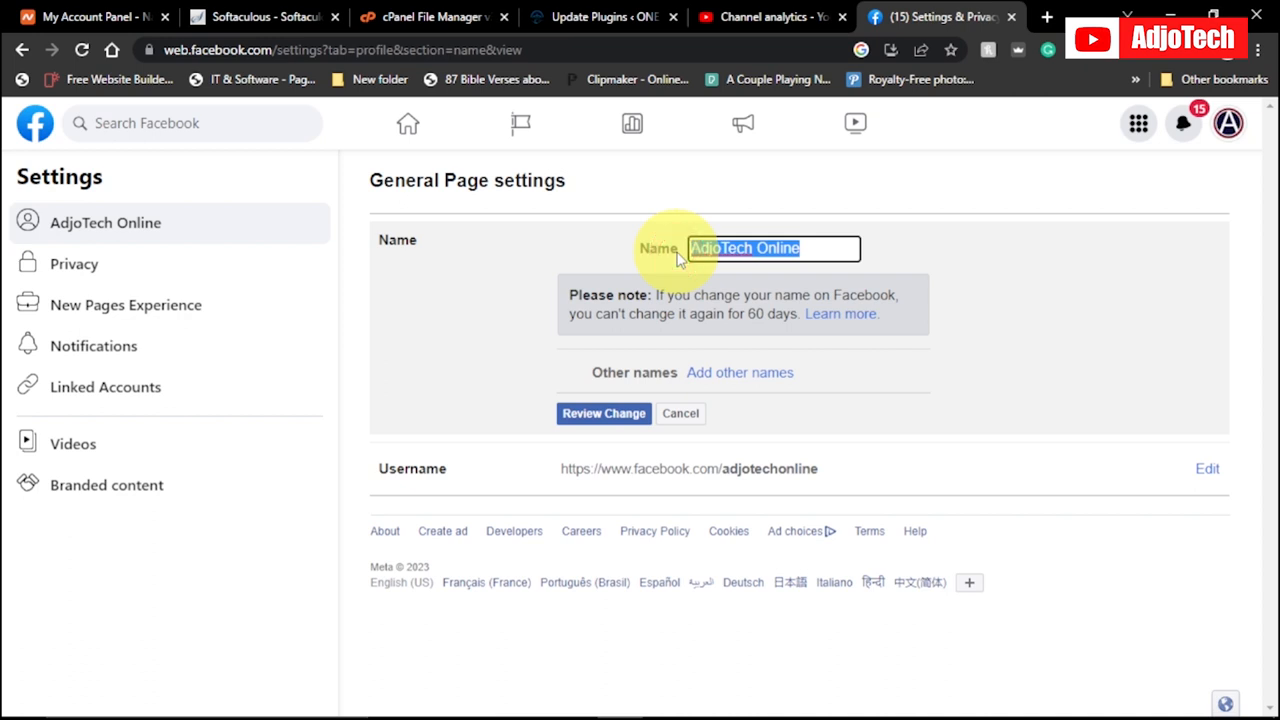
pyautogui.write('Vil')
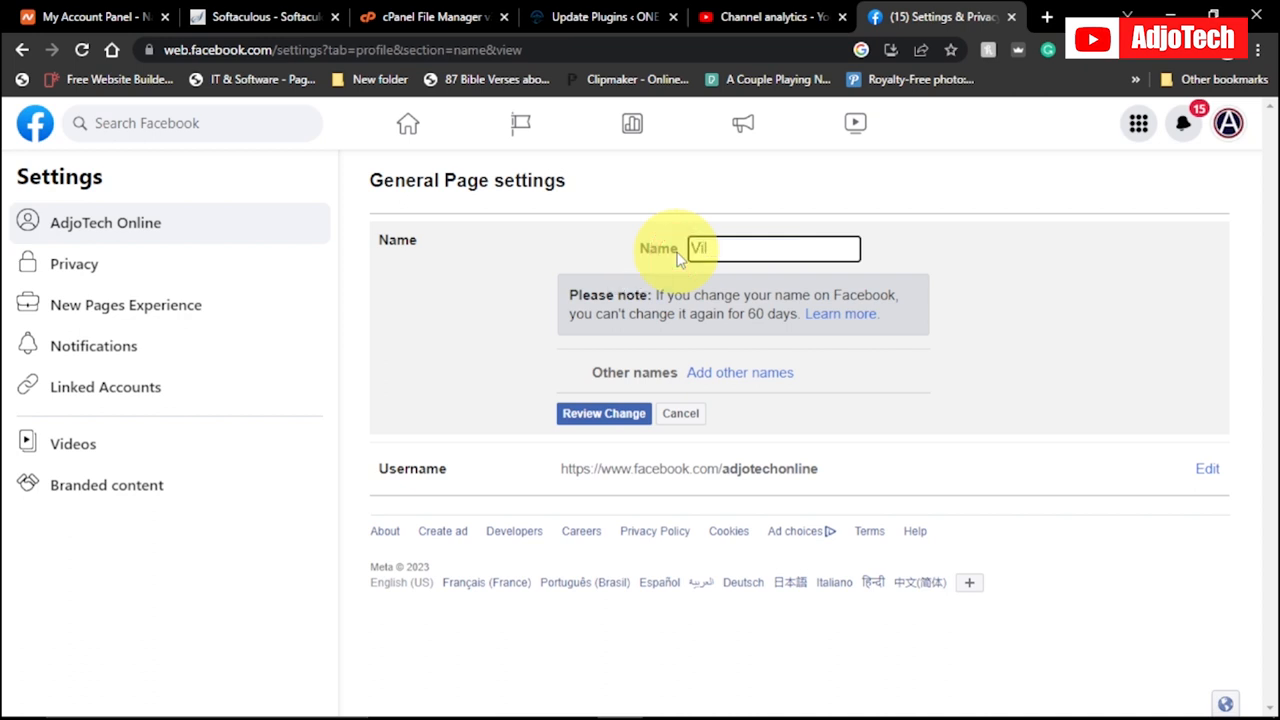
pyautogui.write('Viral GH')
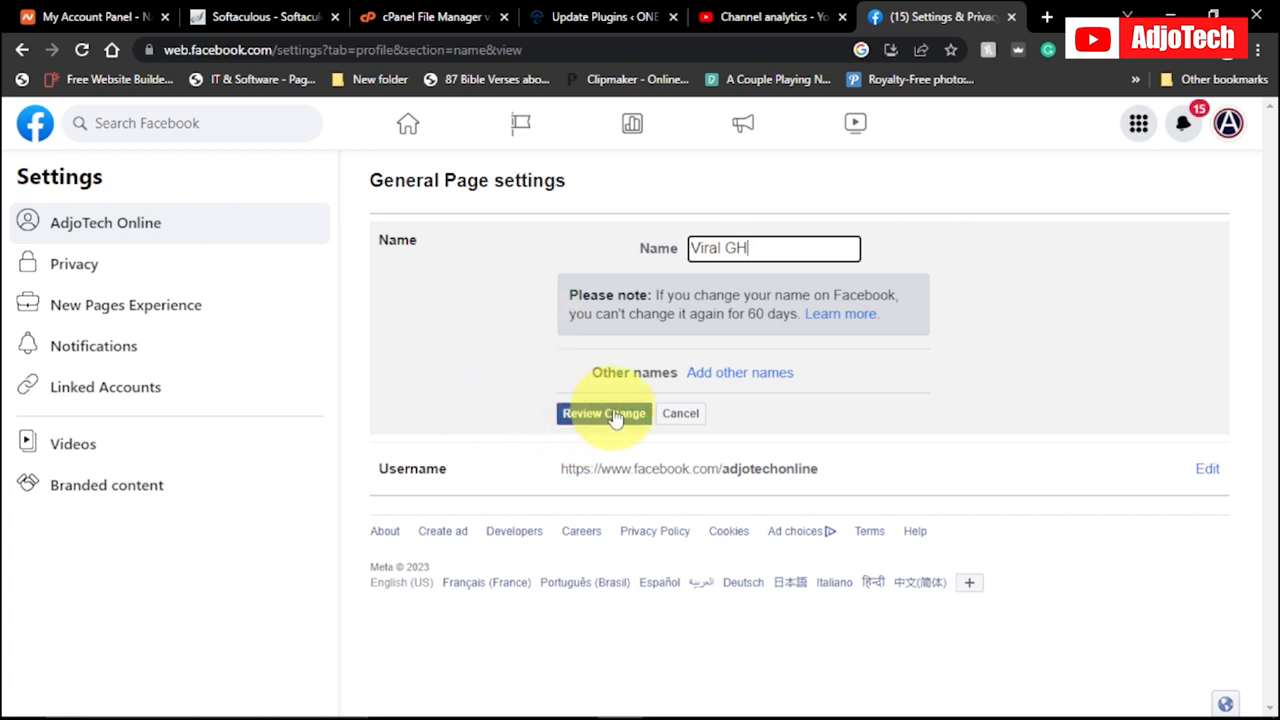
# Review the AdjoTech Online to Viral GH change, enter the account password and request it.
pyautogui.click(604, 412)
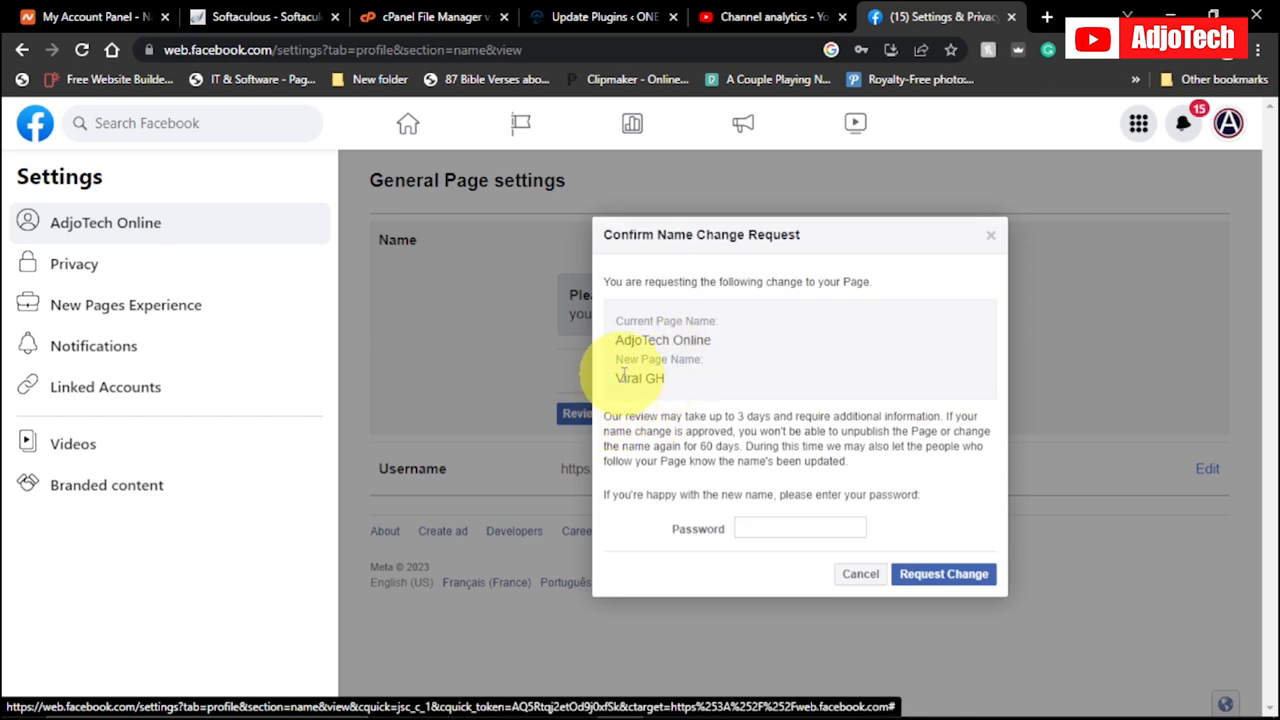
pyautogui.doubleClick(636, 378)
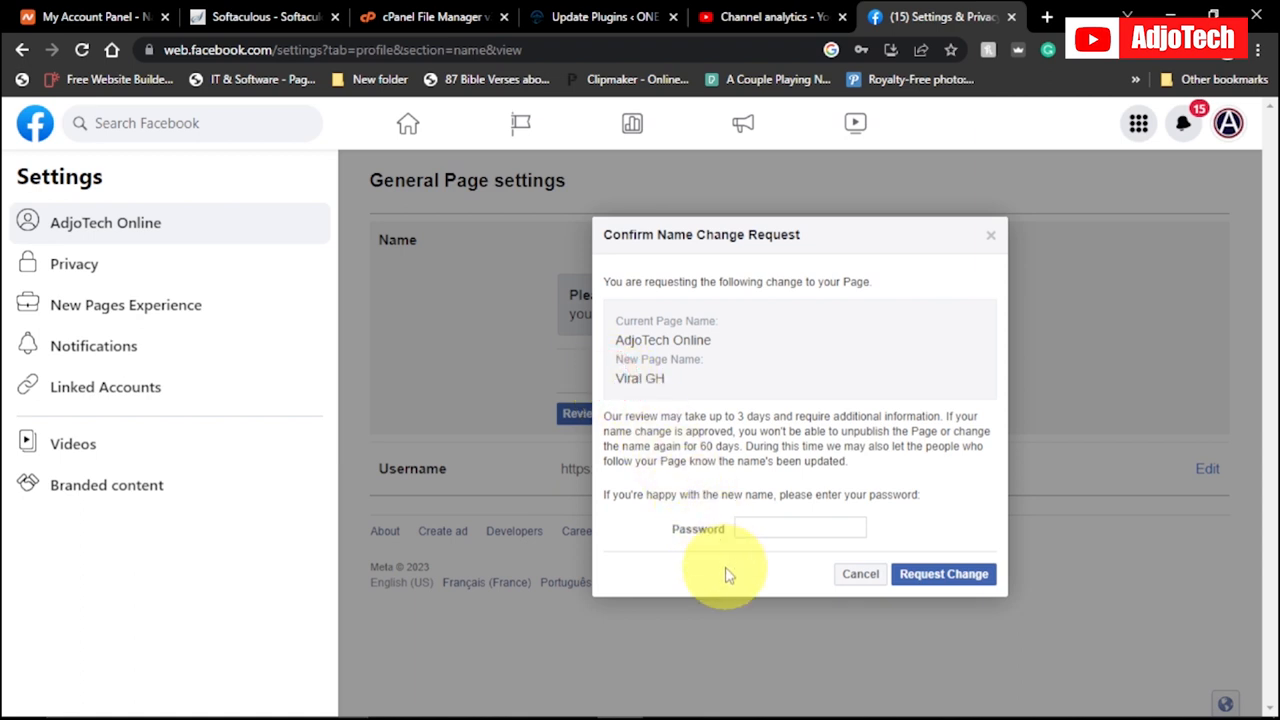
pyautogui.click(752, 528)
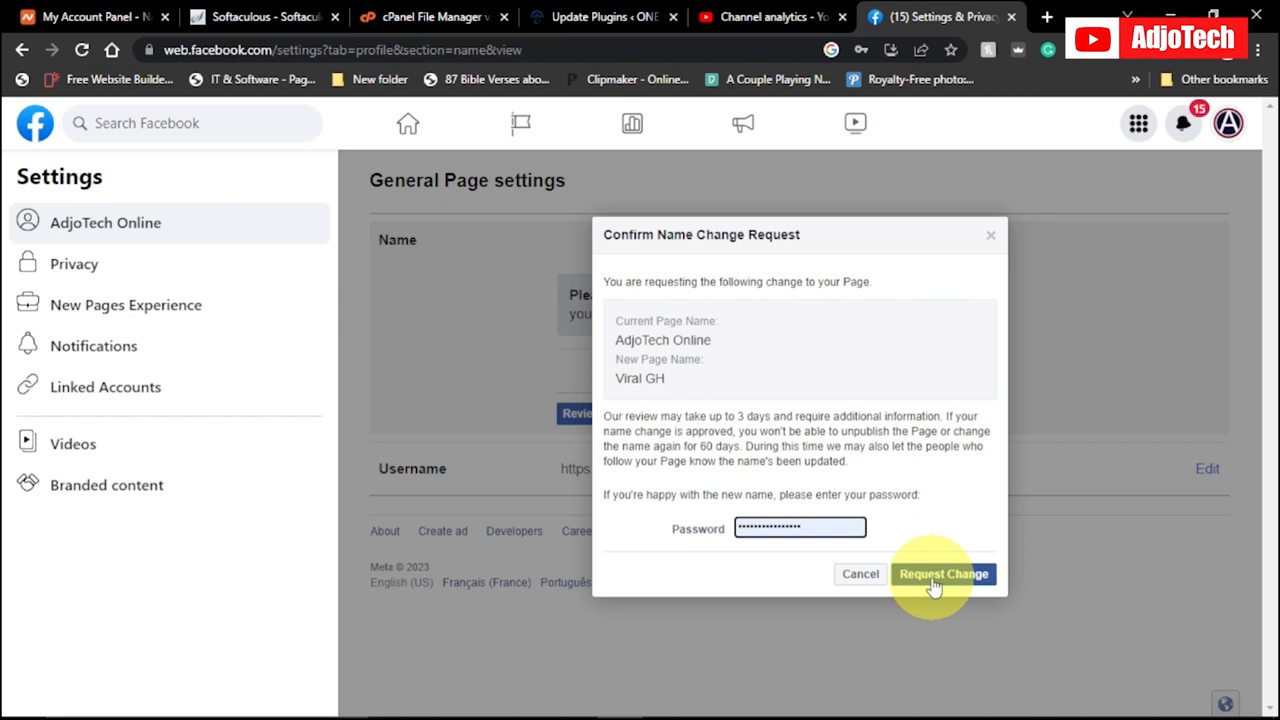
pyautogui.click(944, 572)
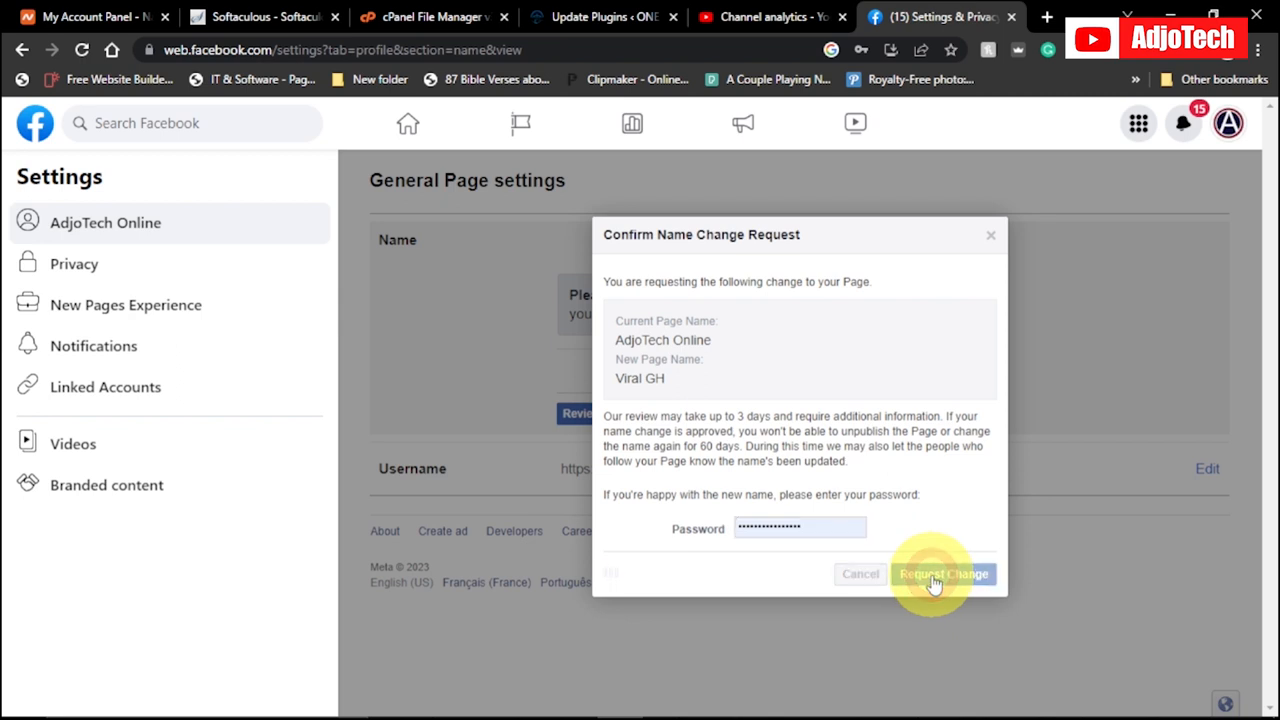
# Confirm the request and reload the settings so the name reads Viral GH.
pyautogui.click(944, 574)
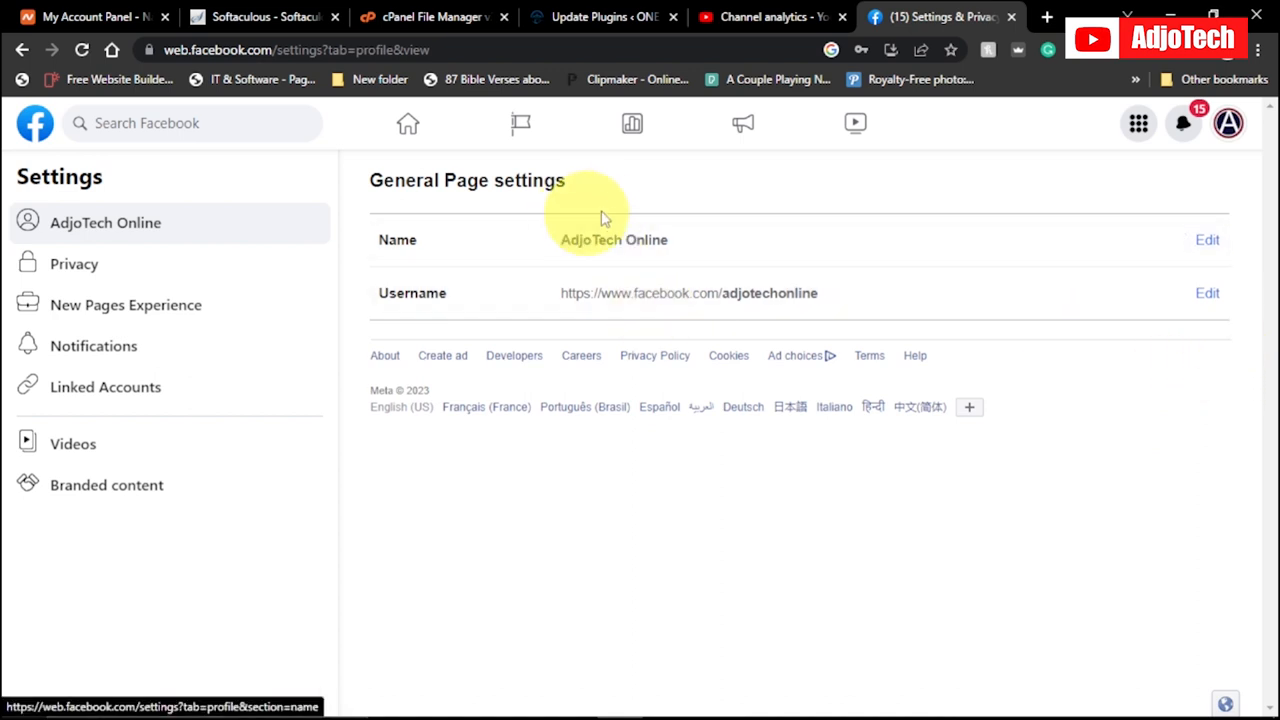
pyautogui.moveTo(612, 216)
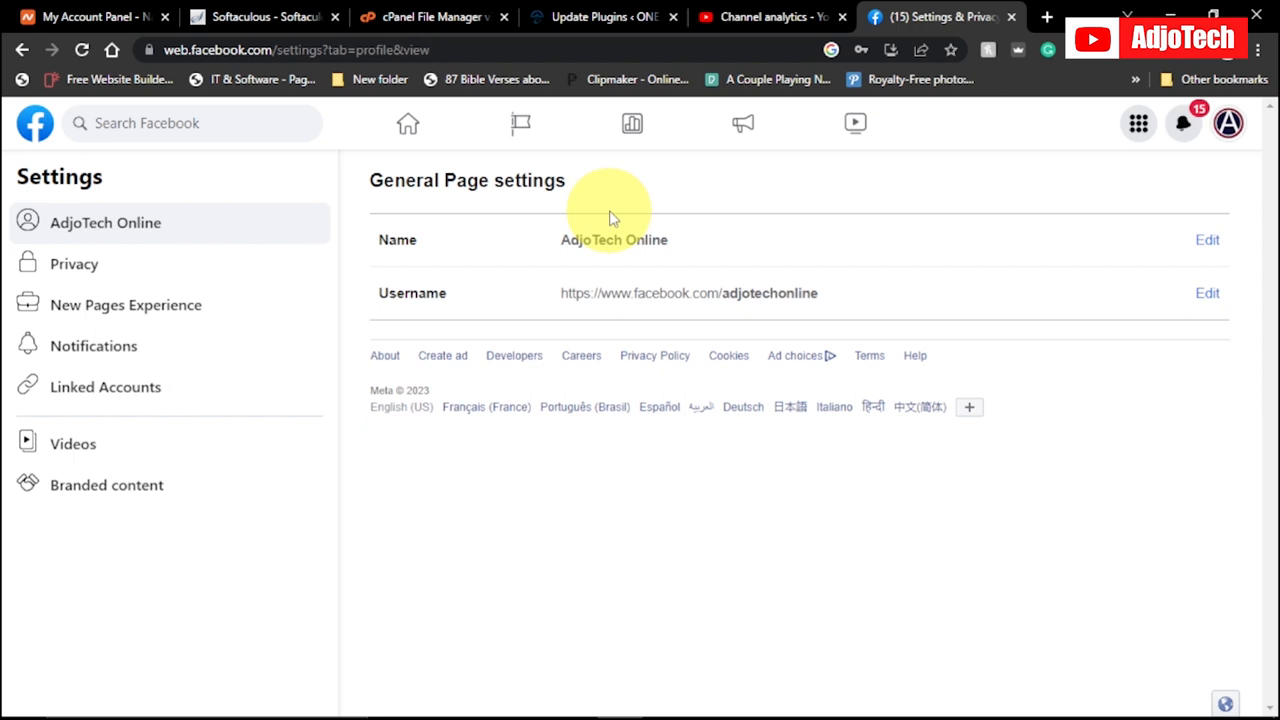
pyautogui.moveTo(78, 60)
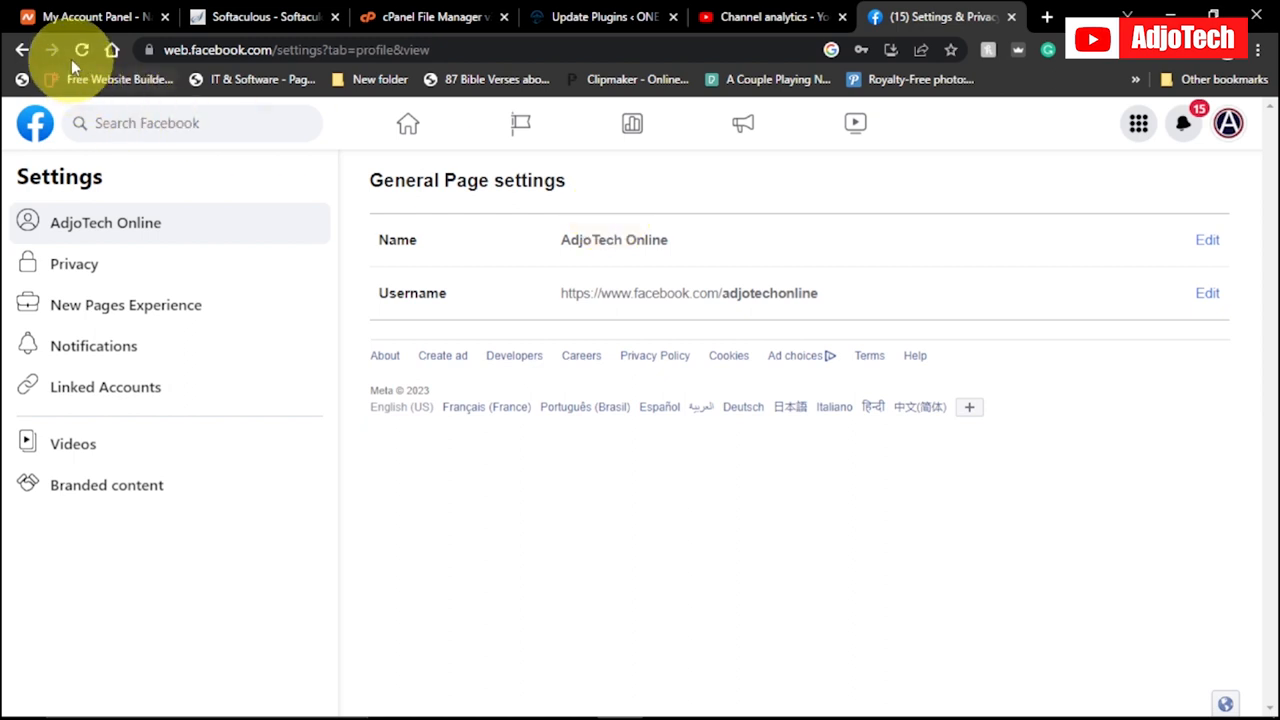
pyautogui.click(82, 50)
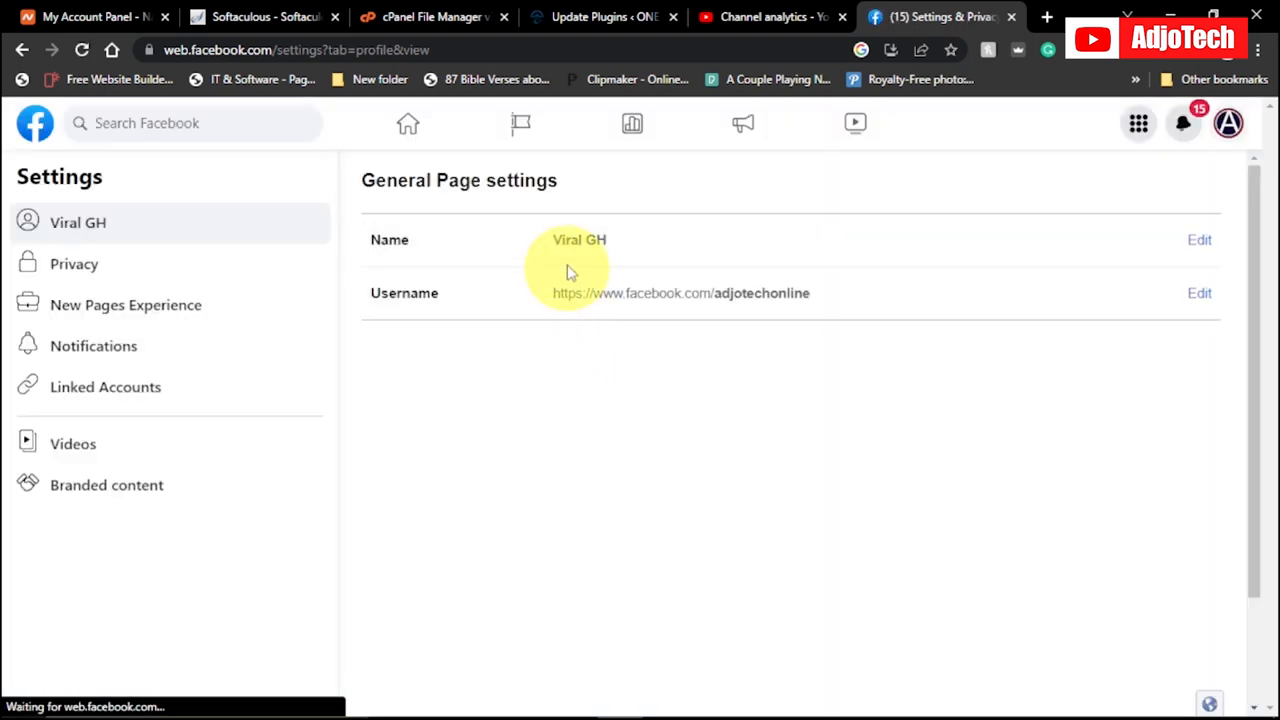
pyautogui.moveTo(424, 232)
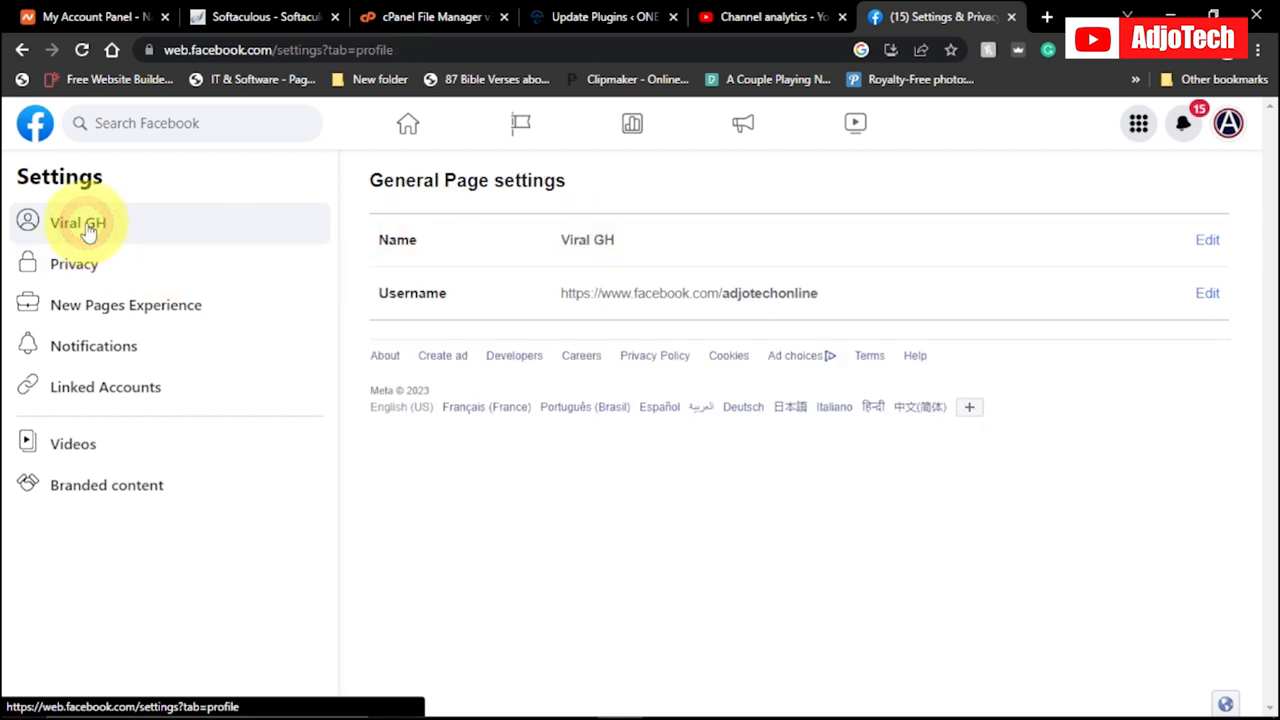
# Return to the news feed and view the Viral GH page profile showing the new name.
pyautogui.click(408, 124)
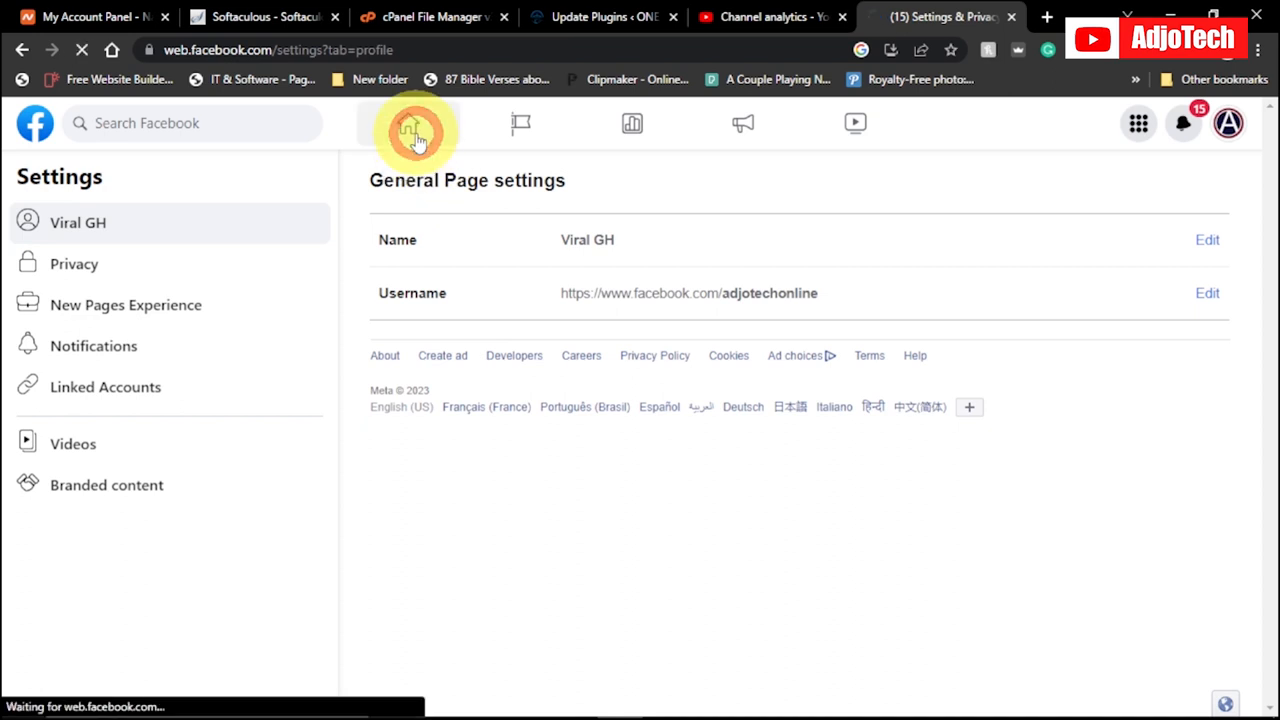
pyautogui.click(408, 128)
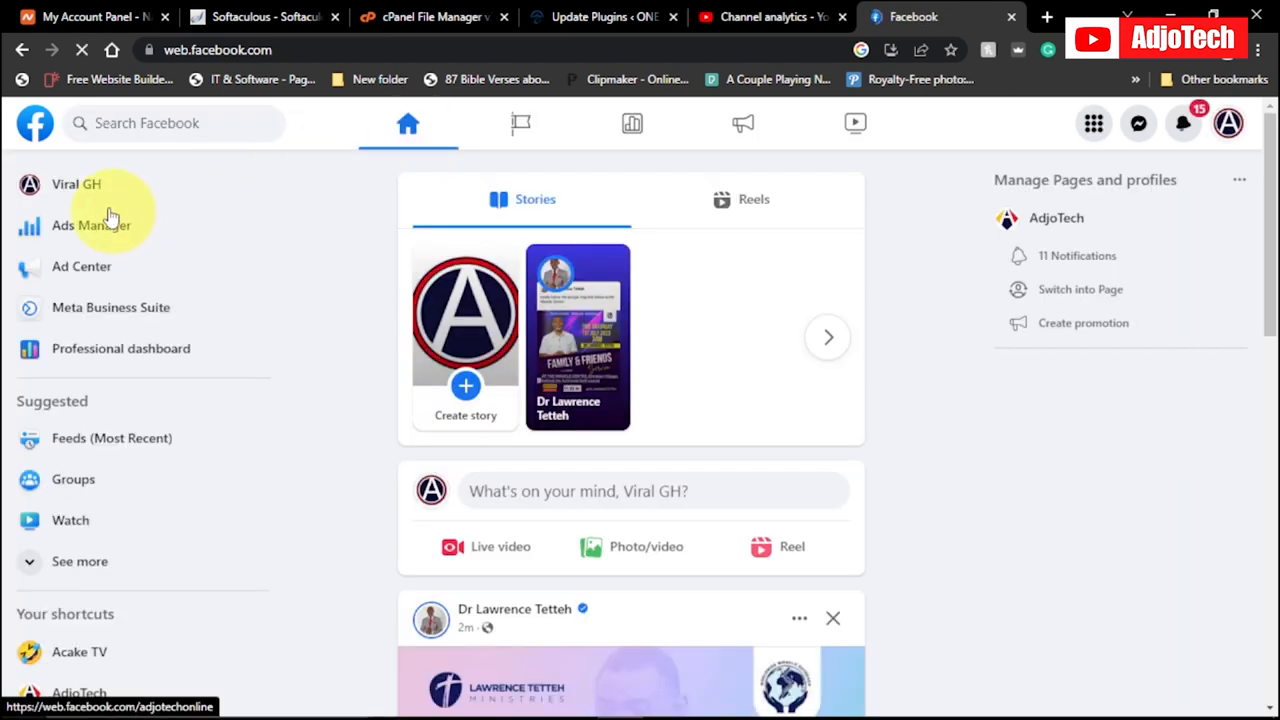
pyautogui.click(76, 184)
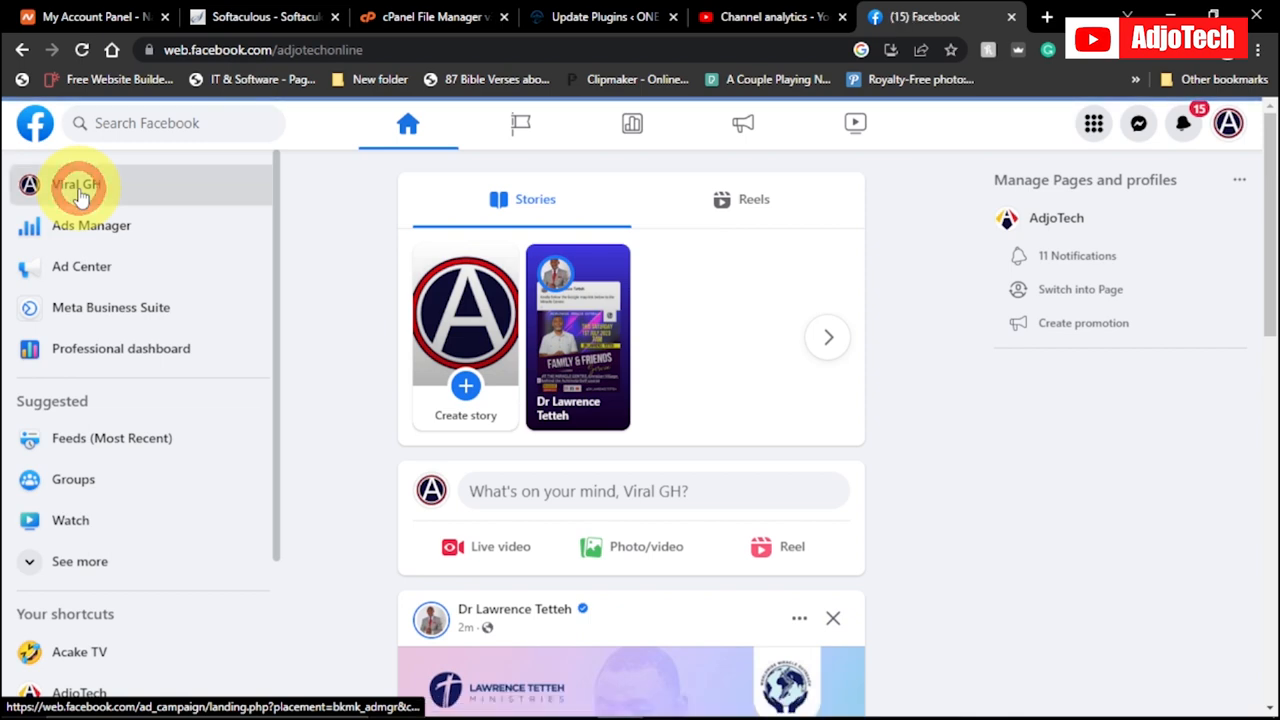
pyautogui.click(78, 184)
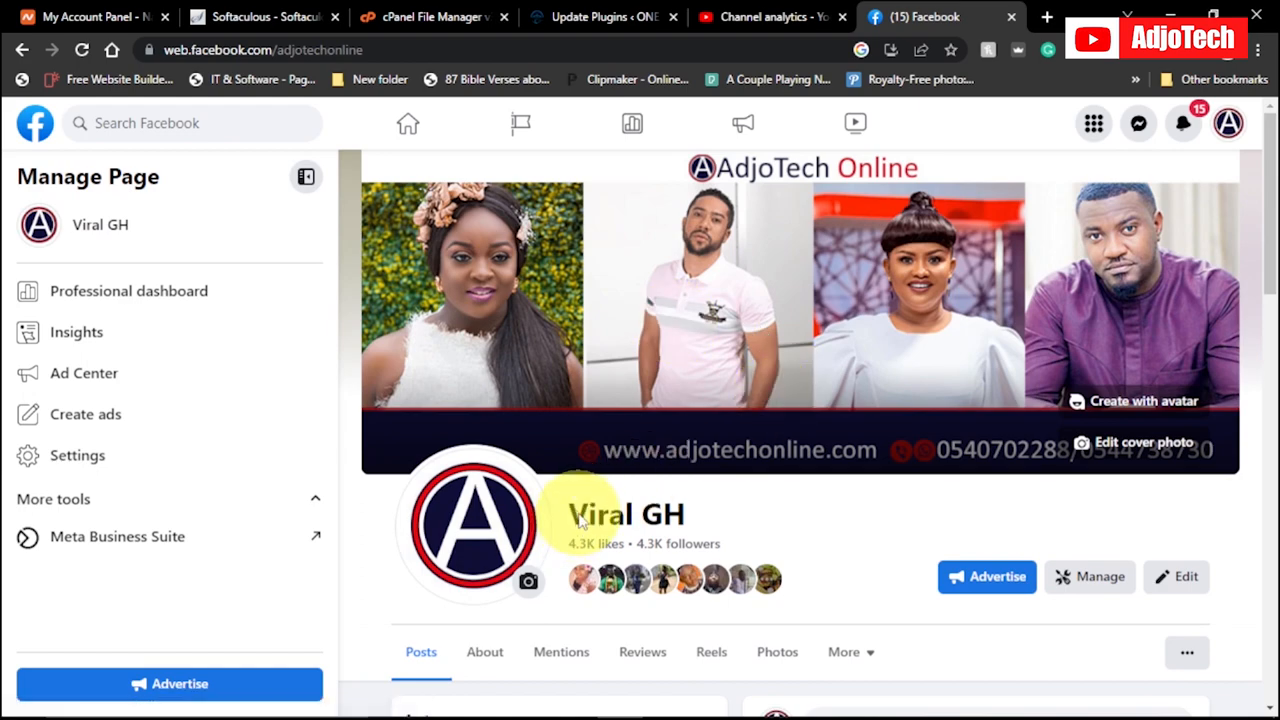
pyautogui.scroll(-3)
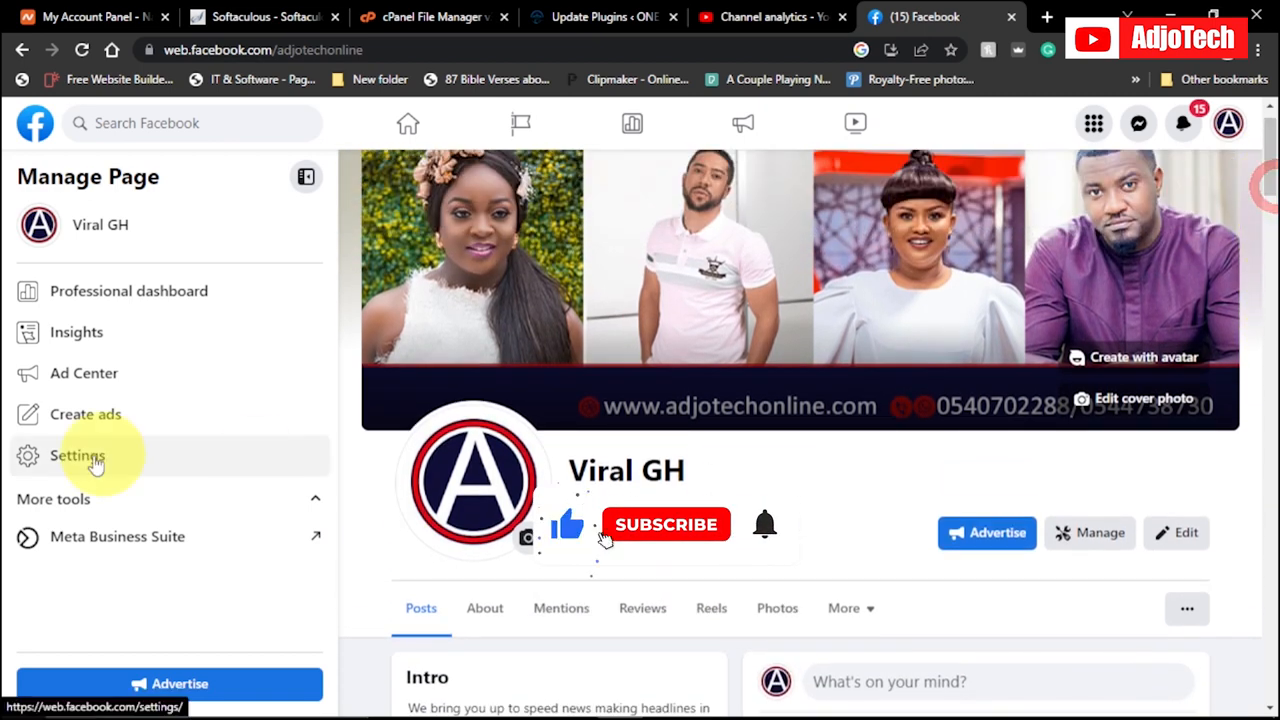
pyautogui.click(666, 524)
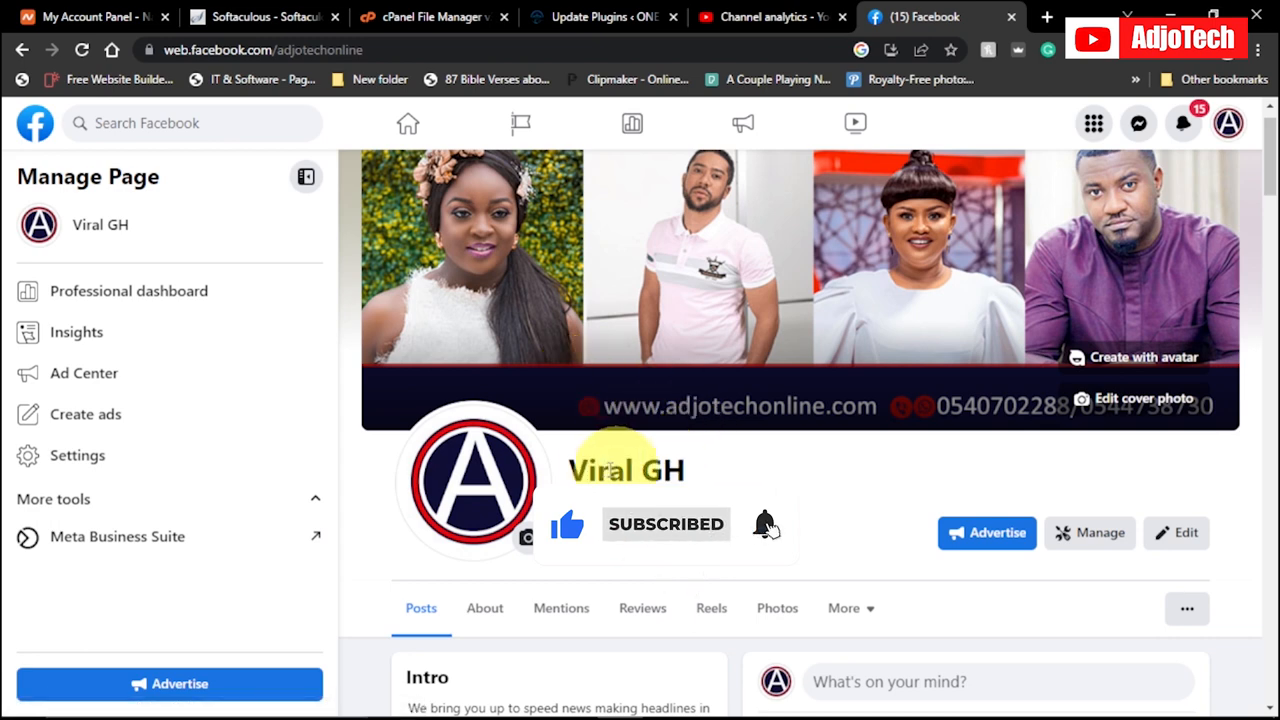